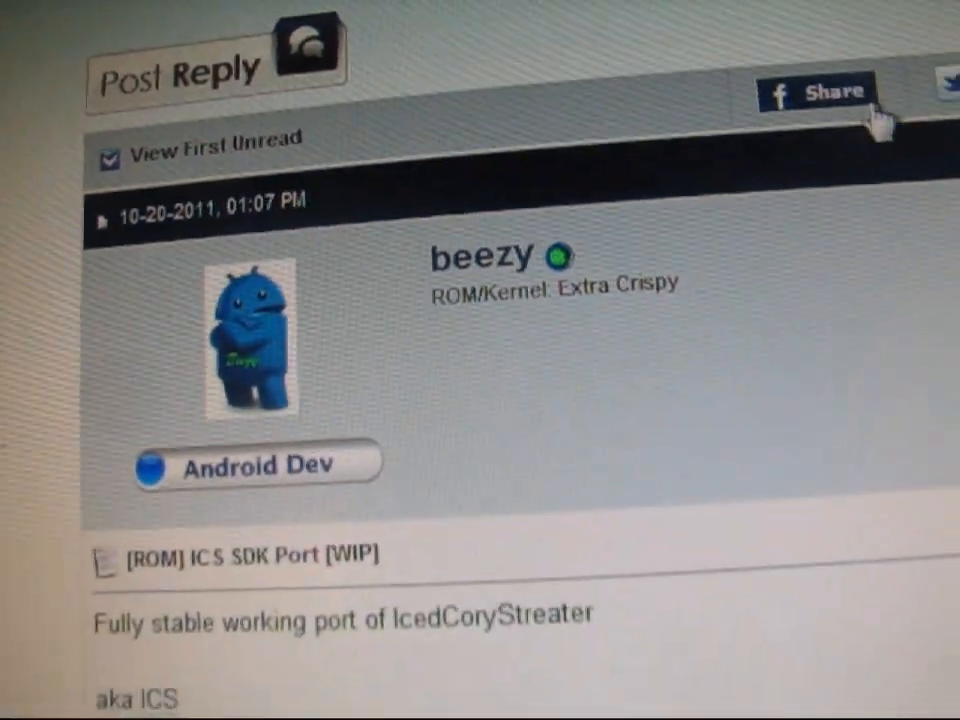
Skip the Google Account step to finish setup and land on the home screen.
scroll(down, 3)
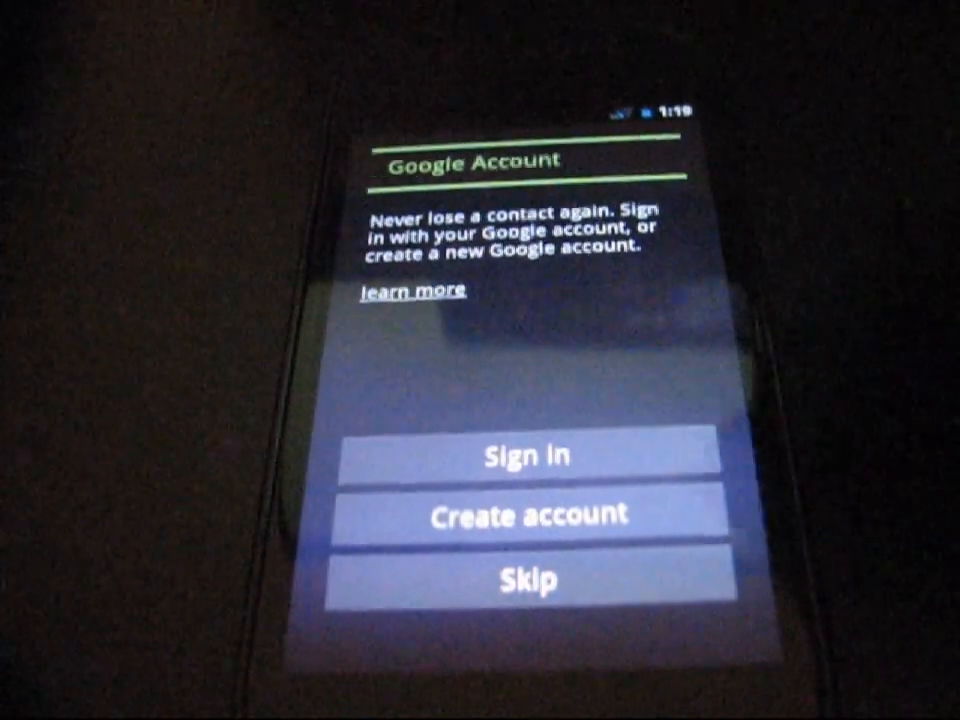
click(533, 582)
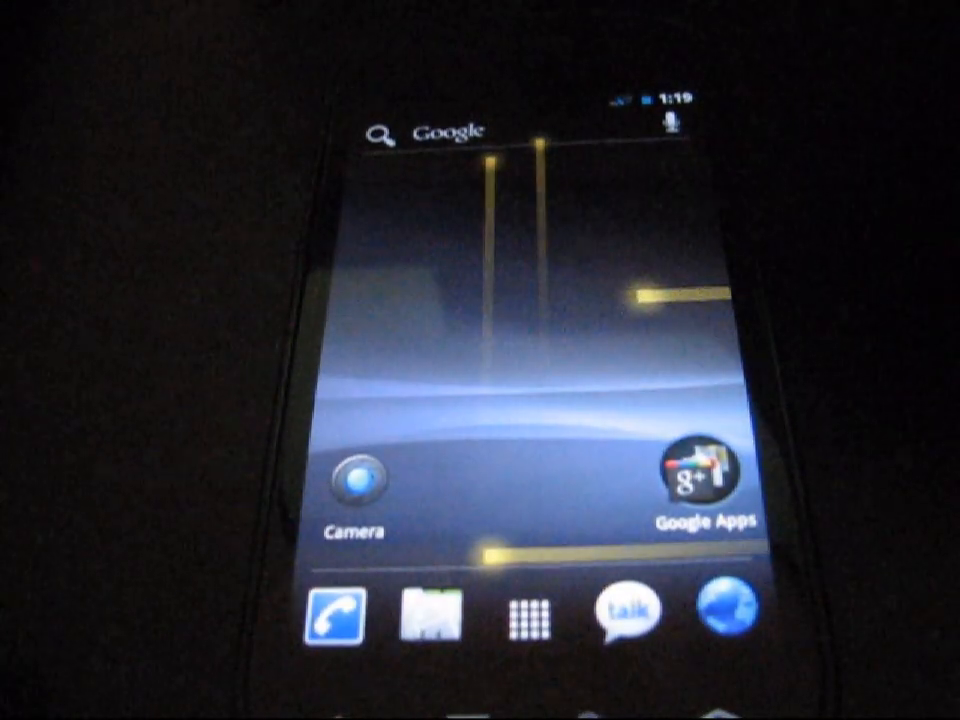